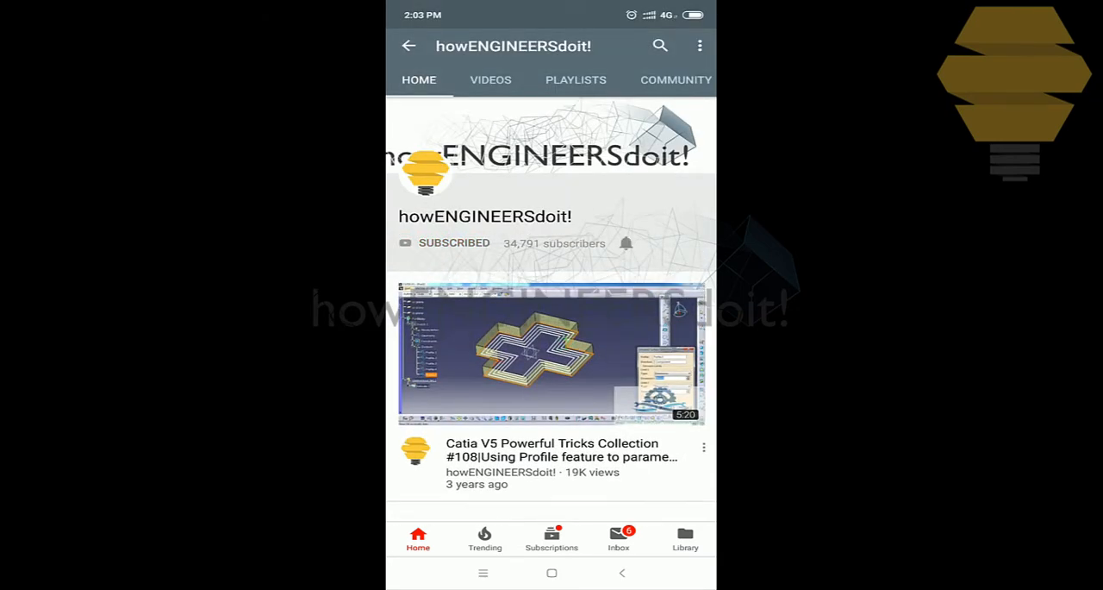
- Let the intro finish so the Sample.xlsx workbook with the Spain pivot table appears
click(626, 242)
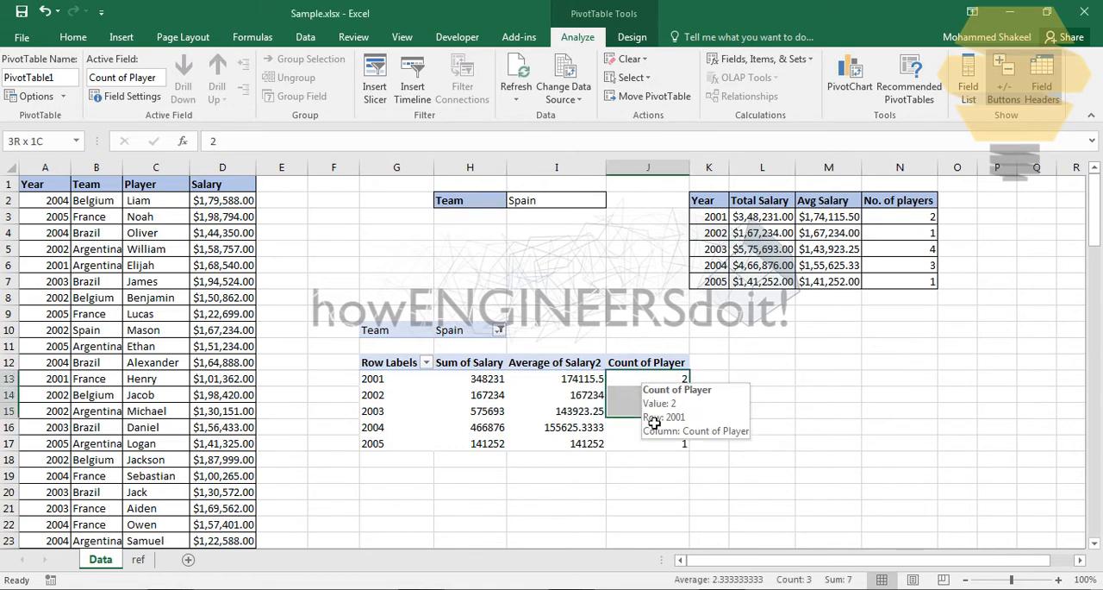
click(648, 427)
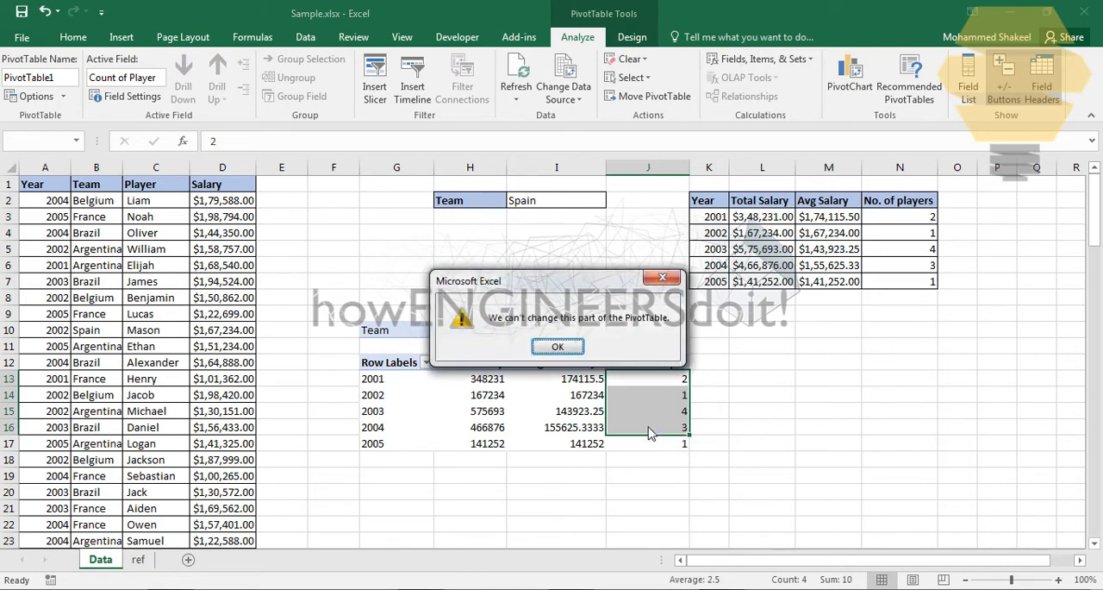
click(559, 345)
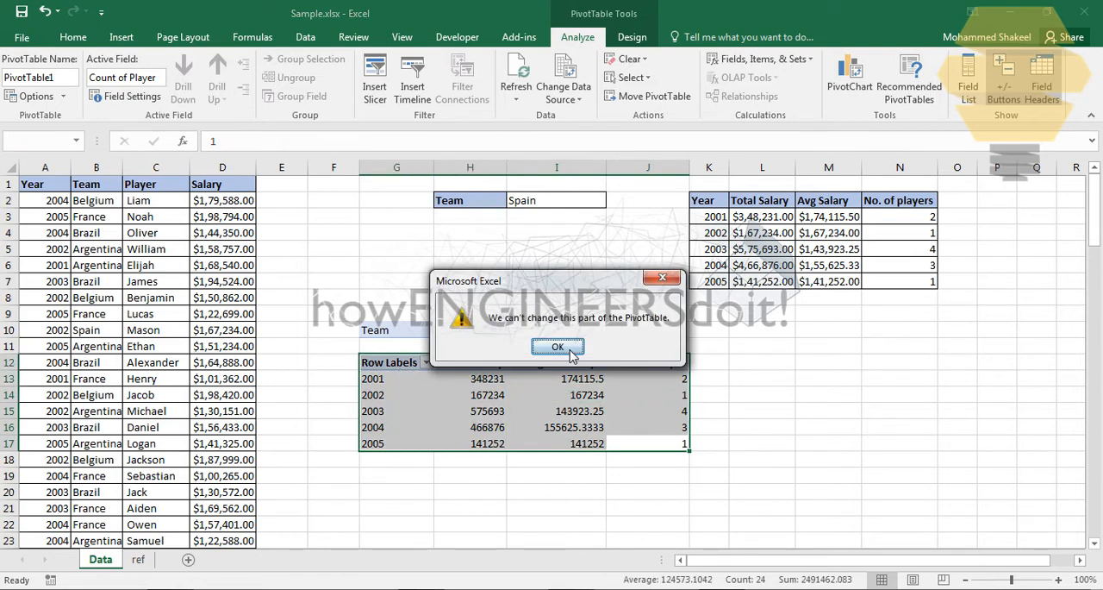
click(556, 345)
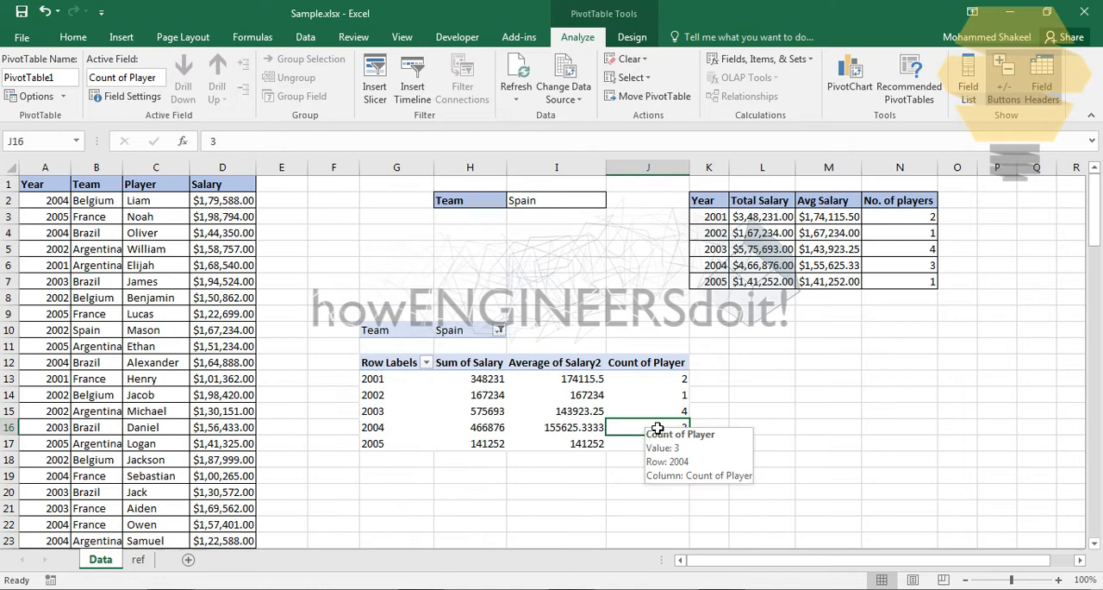
mouse_move(631, 77)
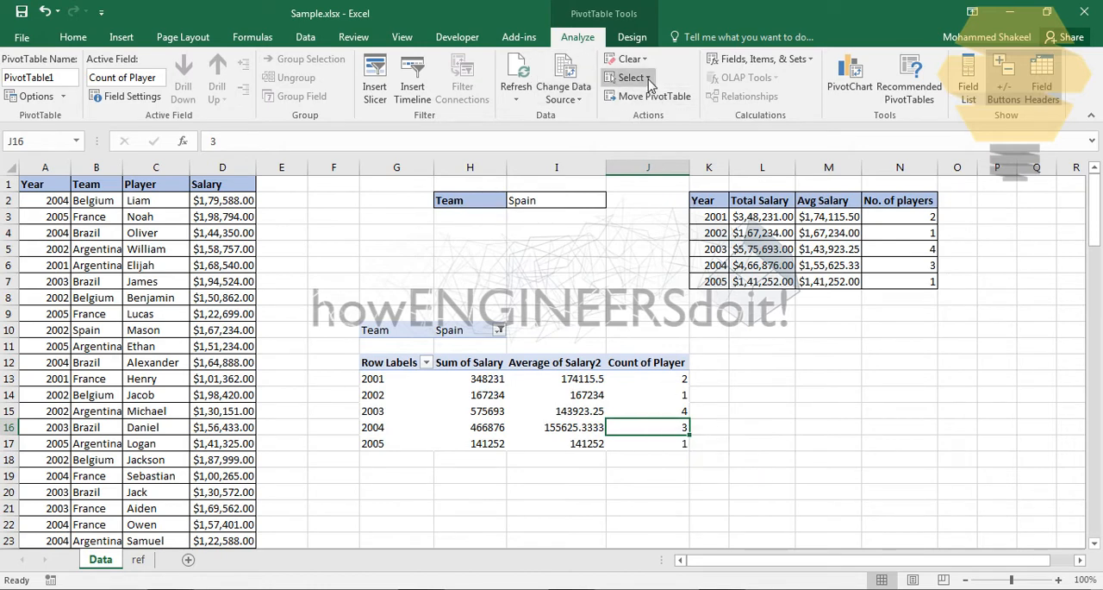
click(631, 76)
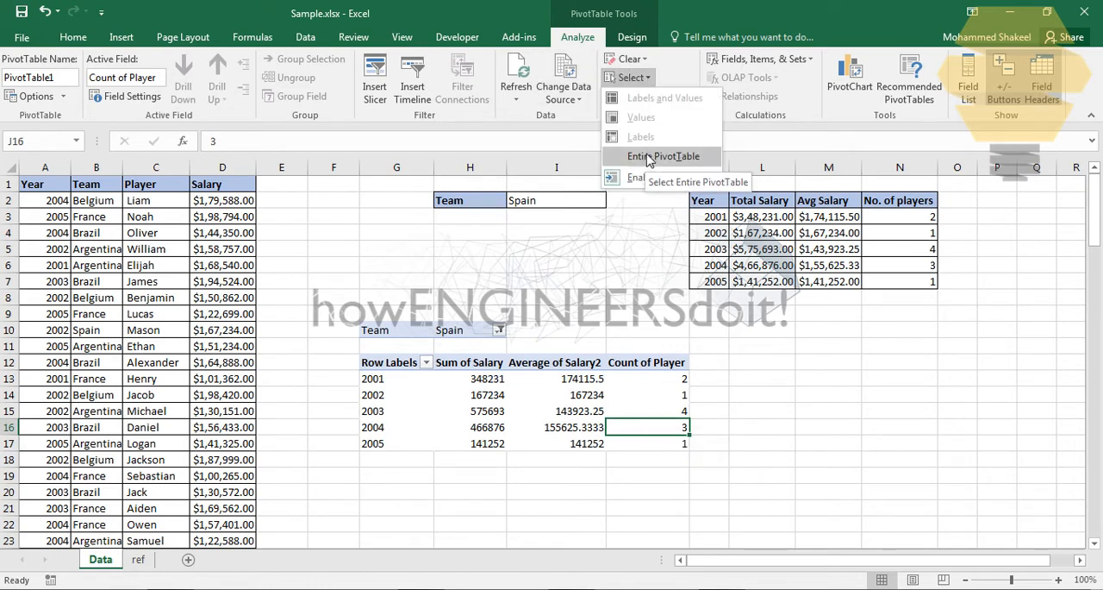
click(662, 157)
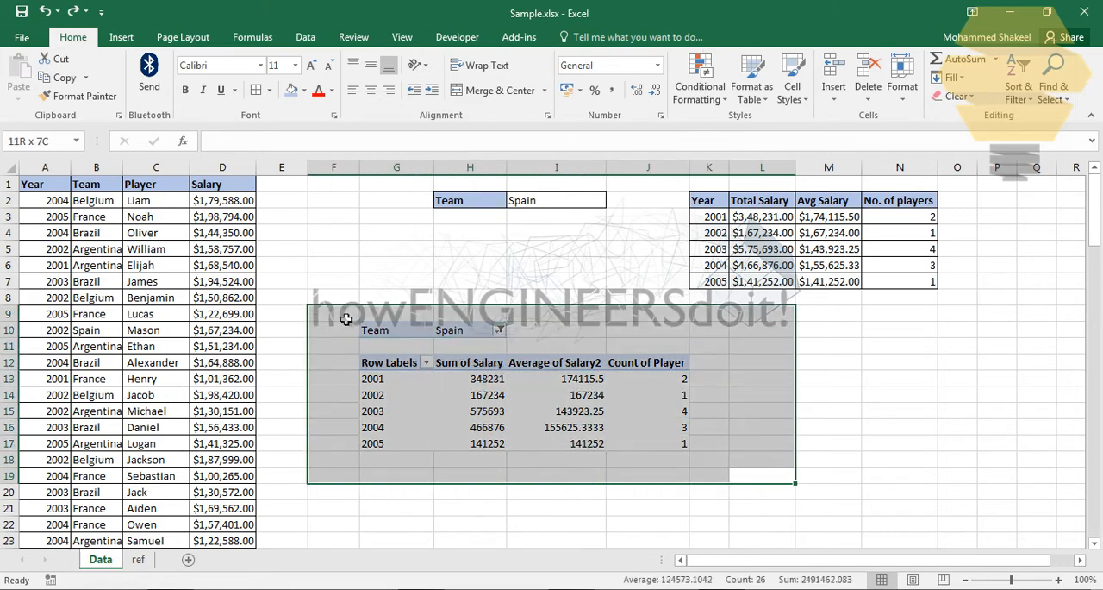
click(508, 395)
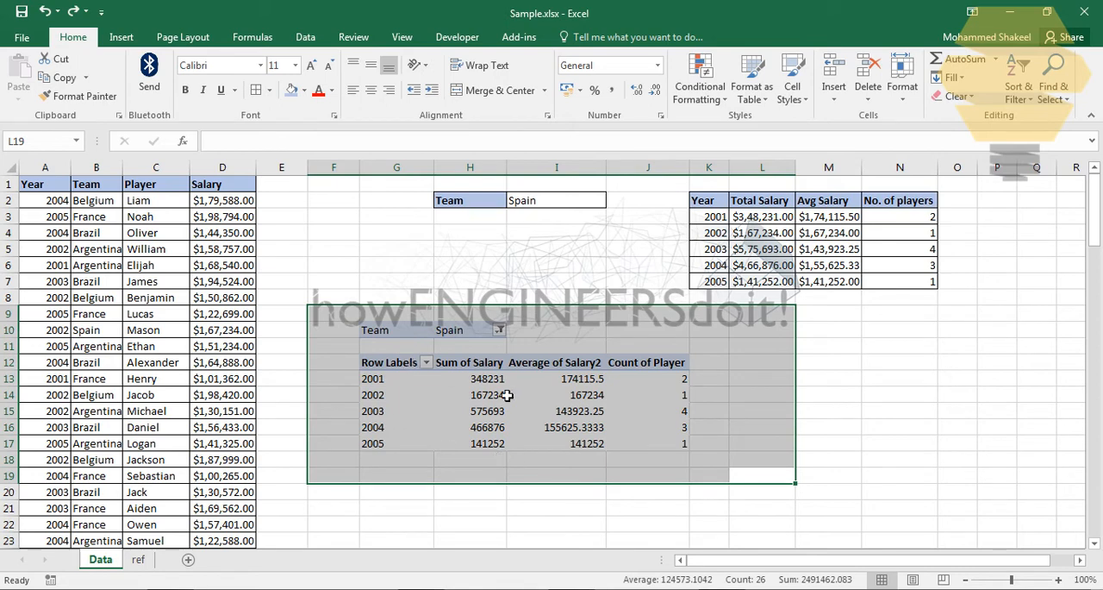
mouse_move(664, 353)
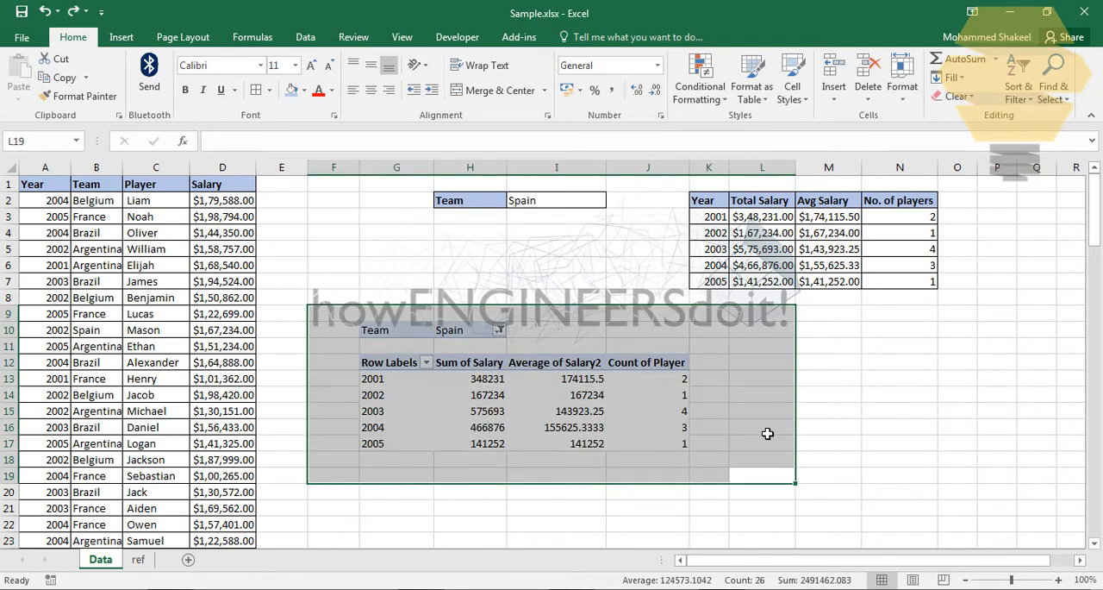
click(664, 428)
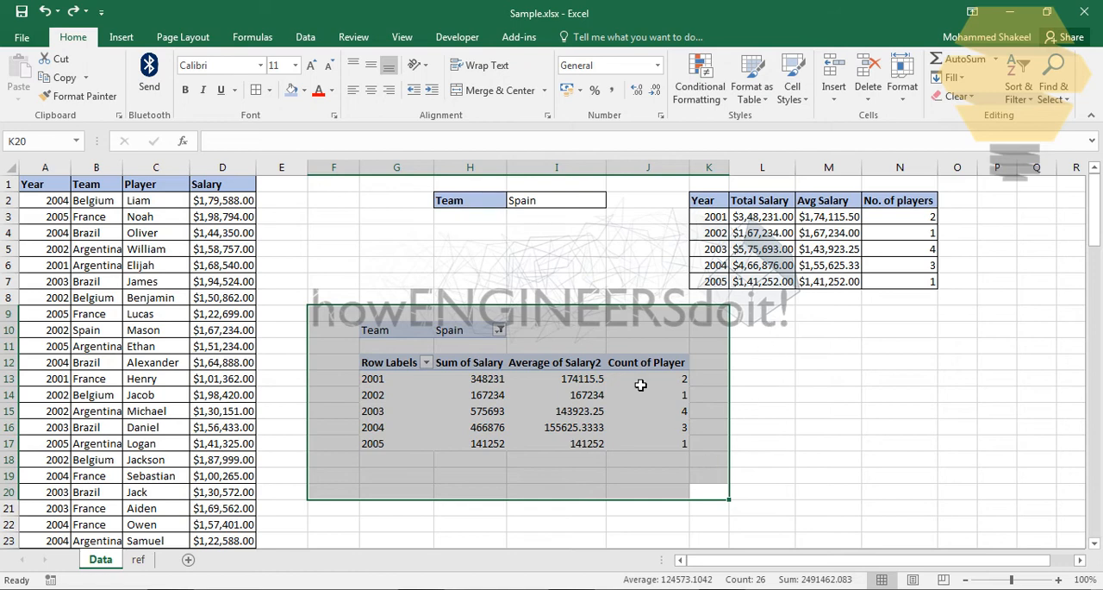
mouse_move(745, 465)
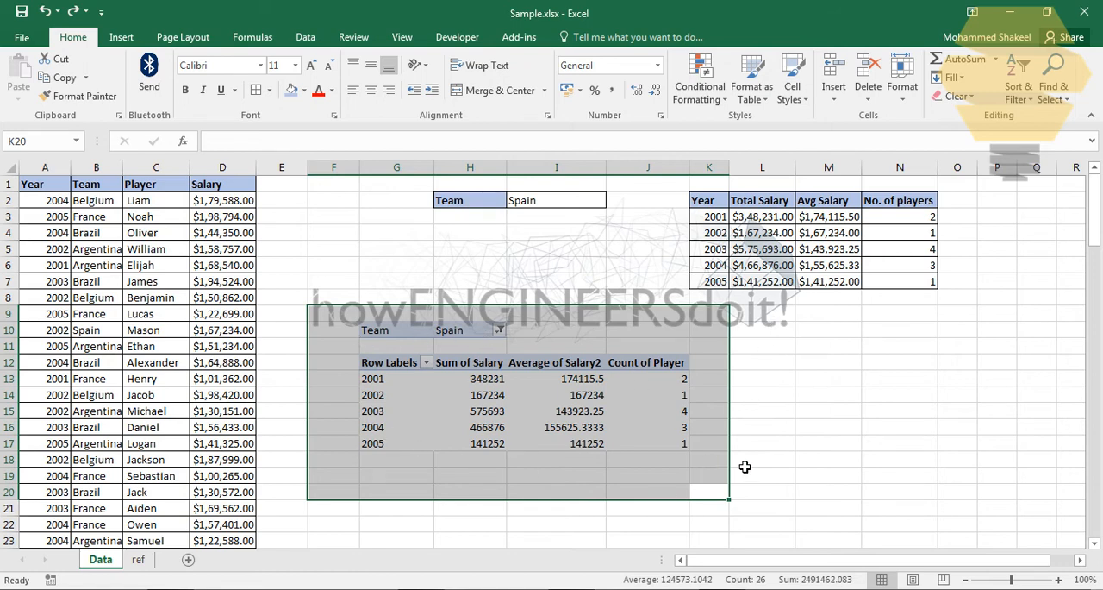
click(648, 443)
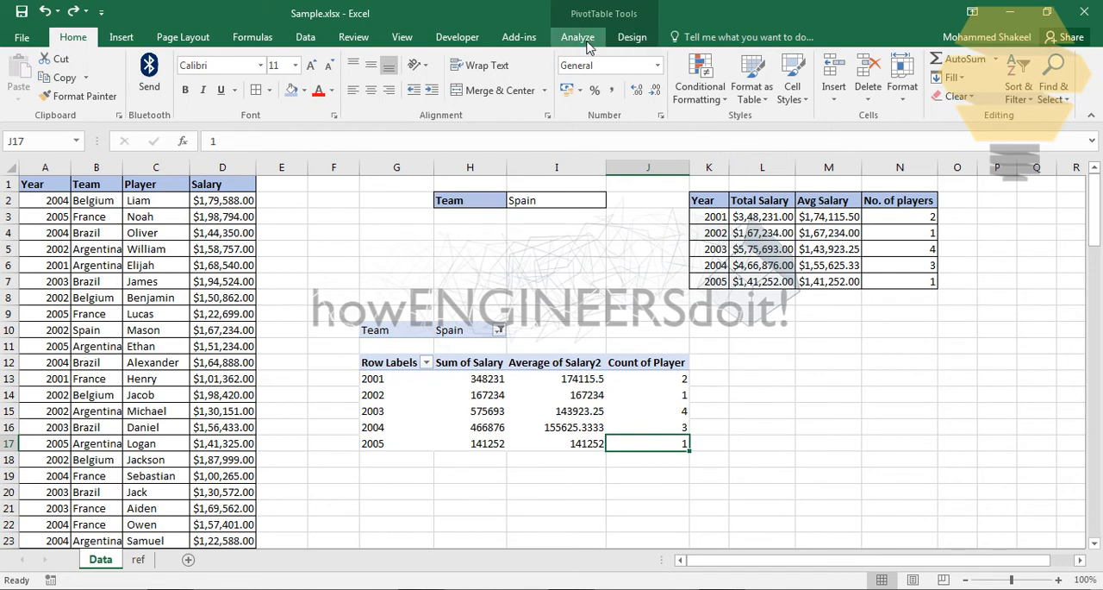
click(578, 37)
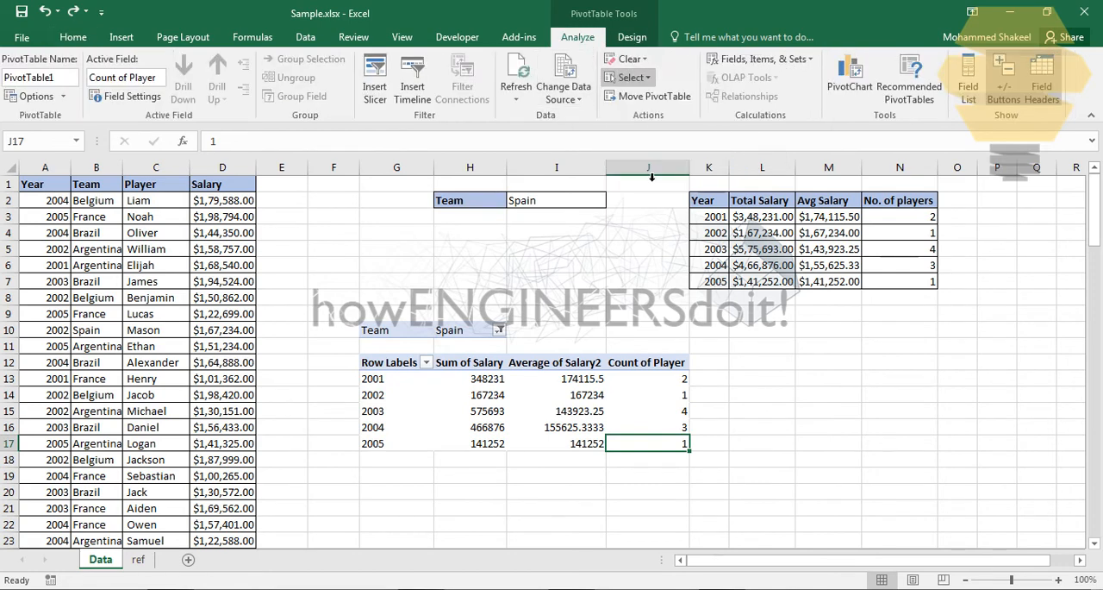
click(709, 362)
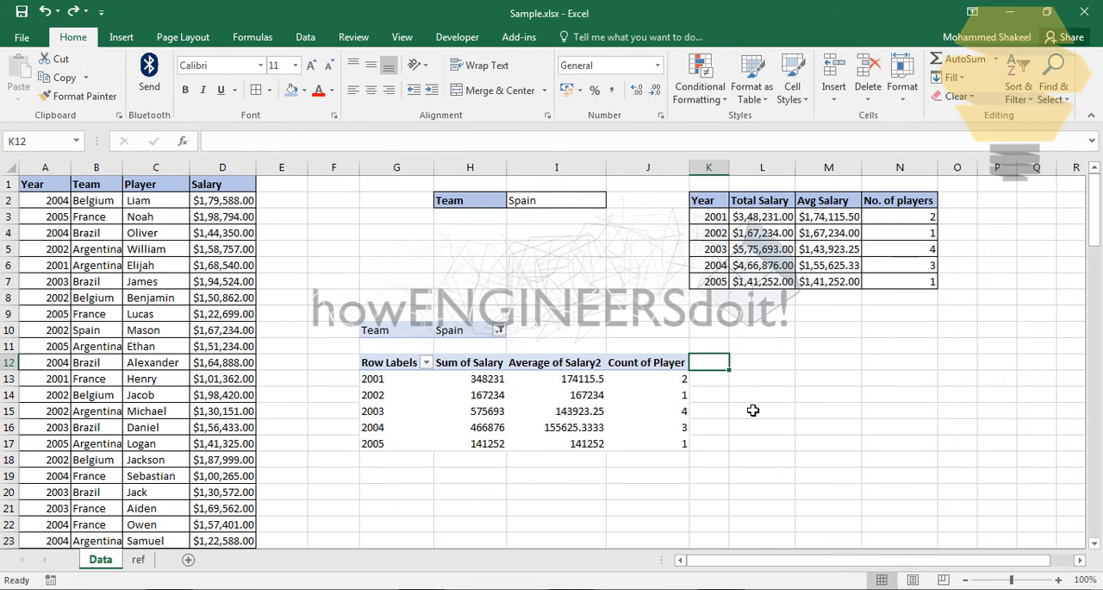